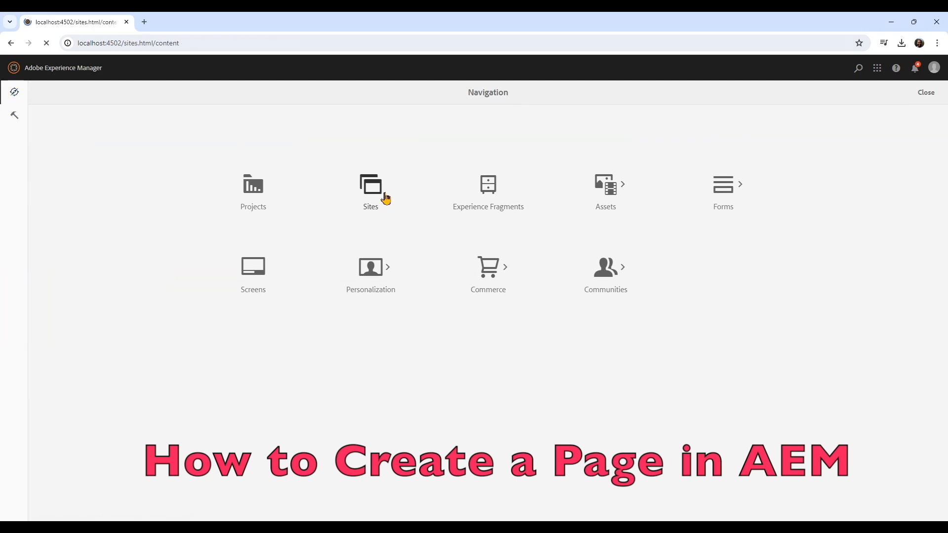
Under We Retail > United States > English > Experience > Camping in Western Australia, start an Experience Page
click(370, 184)
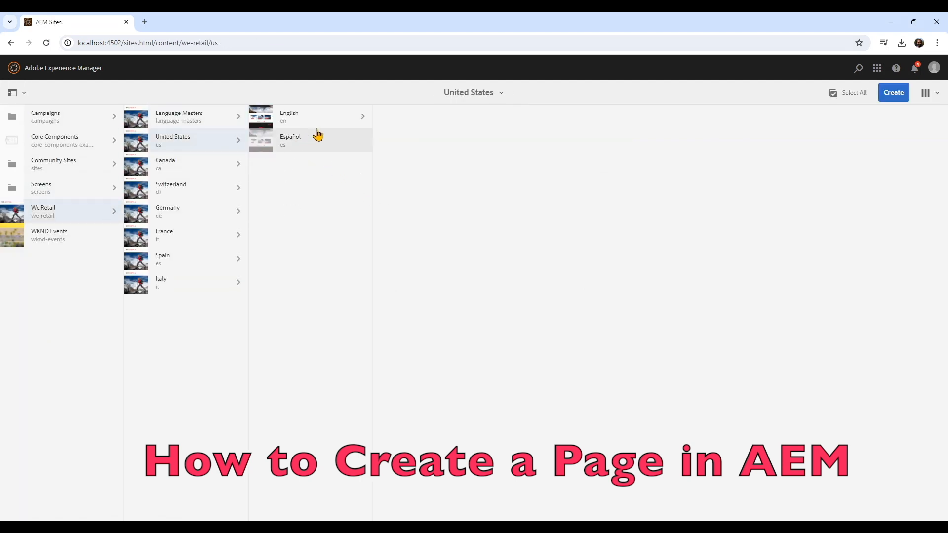
click(289, 117)
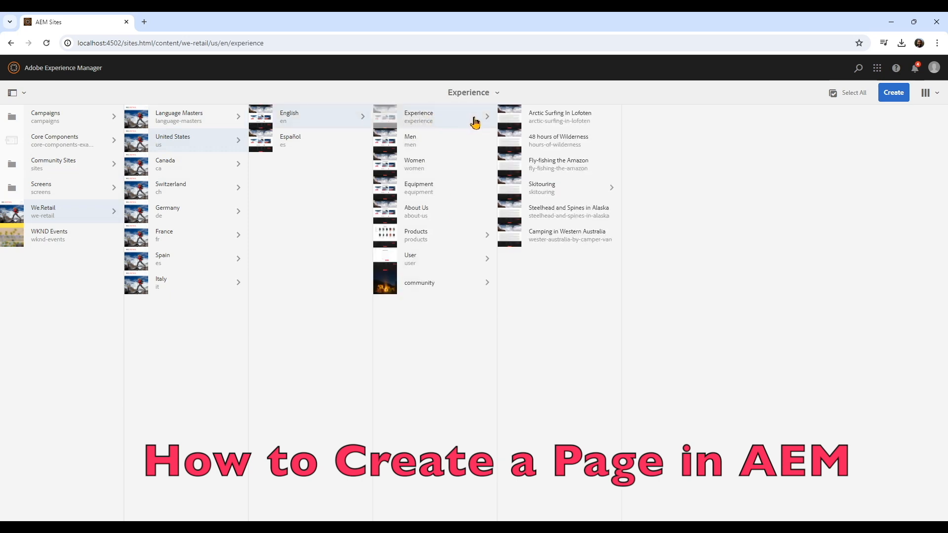
mouse_move(596, 180)
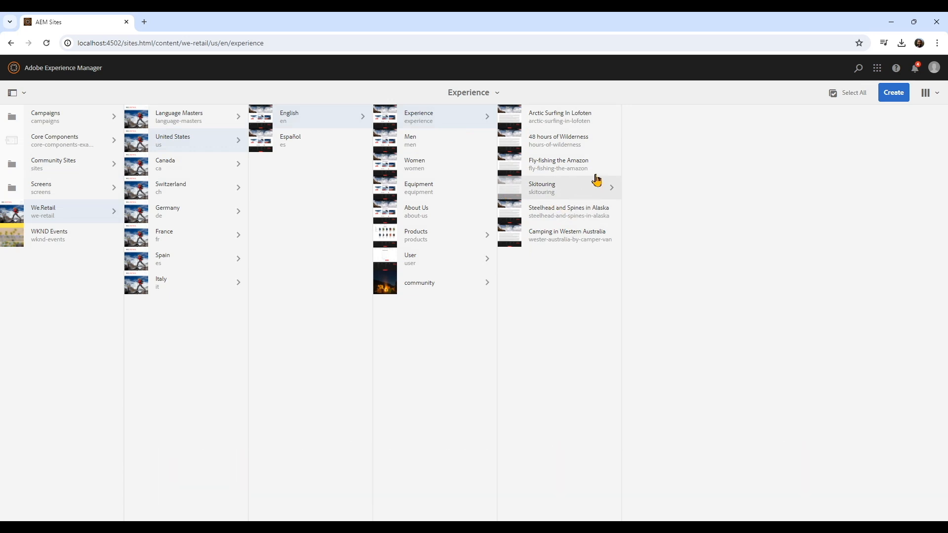
mouse_move(515, 249)
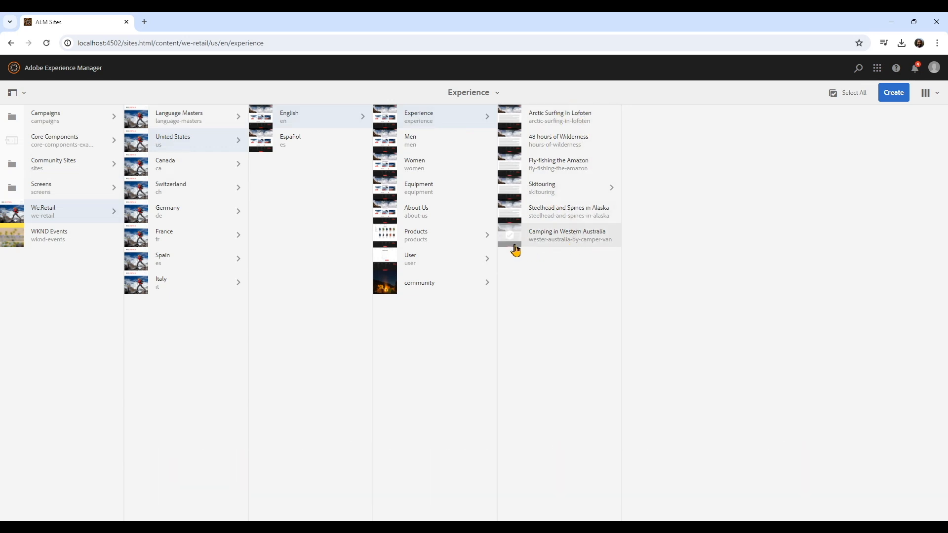
click(567, 235)
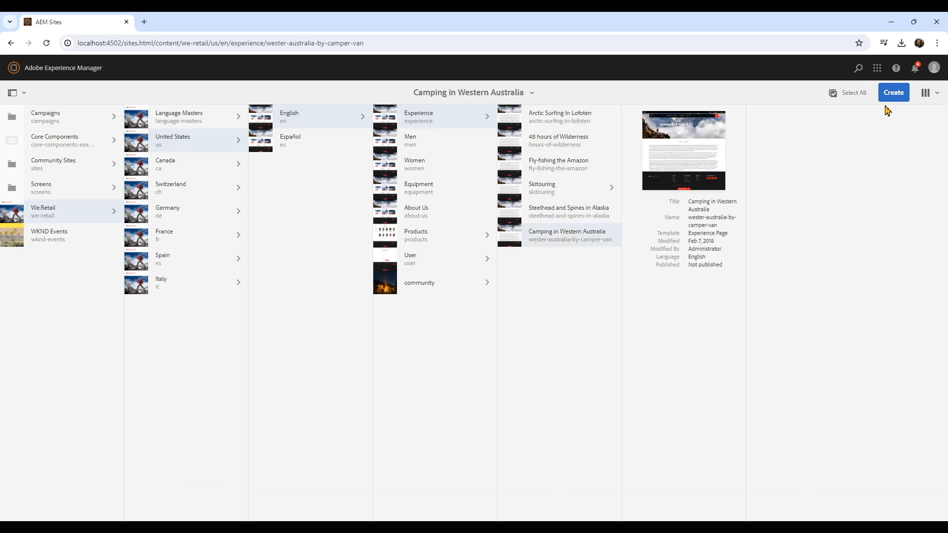
click(893, 93)
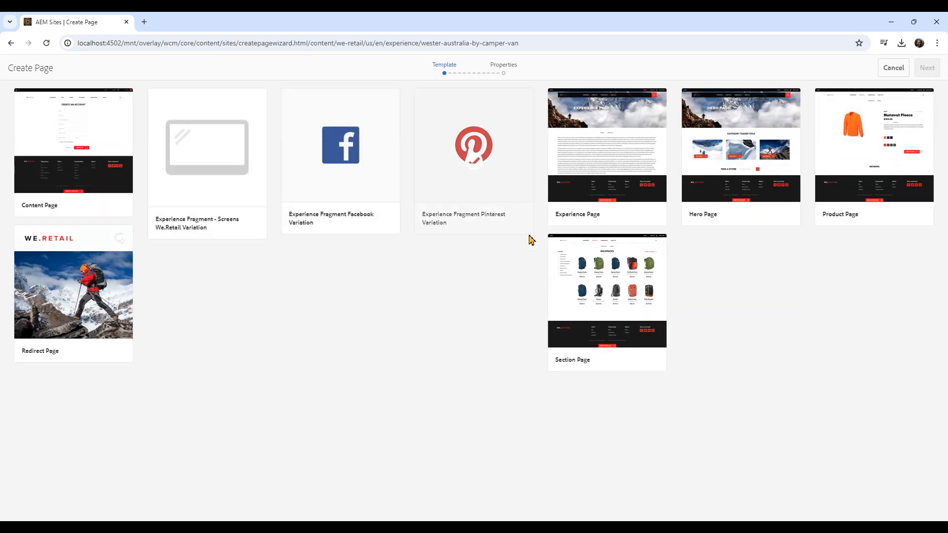
click(607, 154)
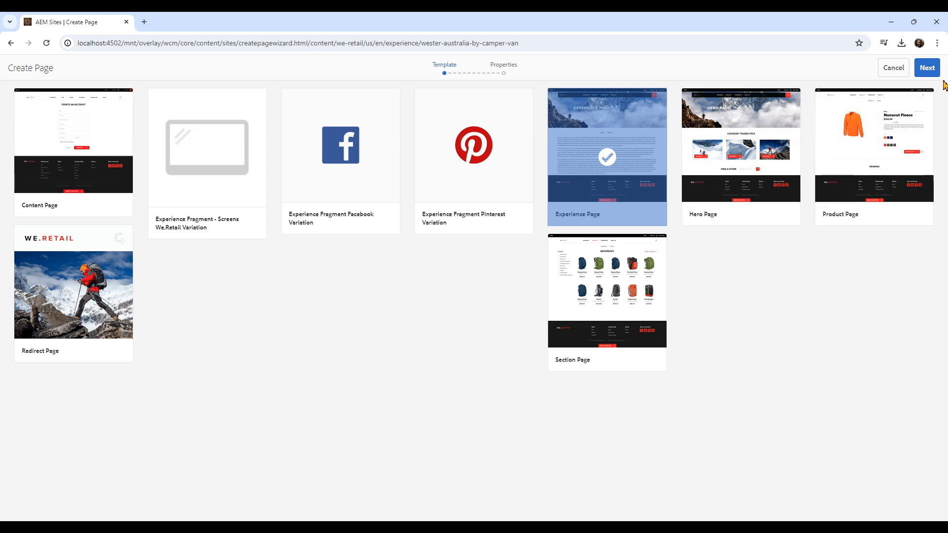
Enter the title 'test2' and the name 'Test2' in the page properties
click(926, 67)
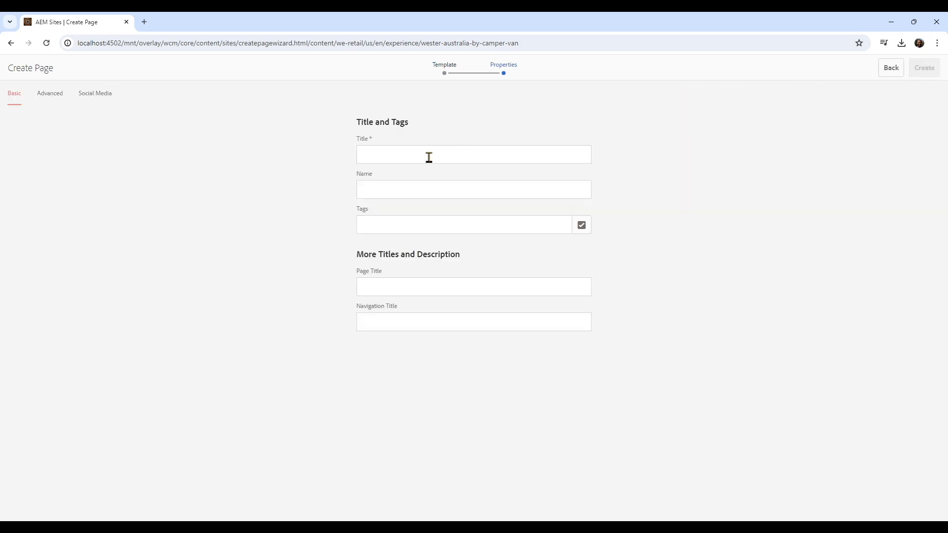
click(473, 154)
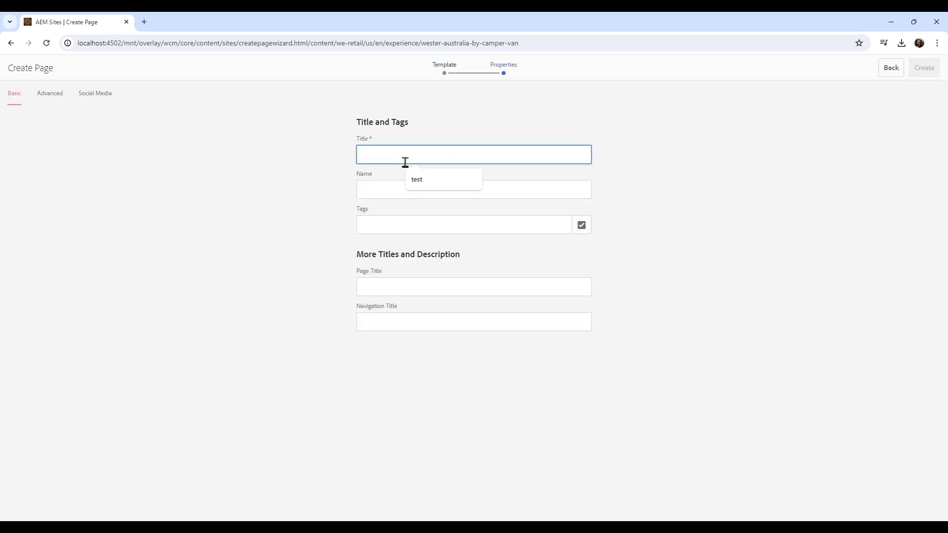
text(test2)
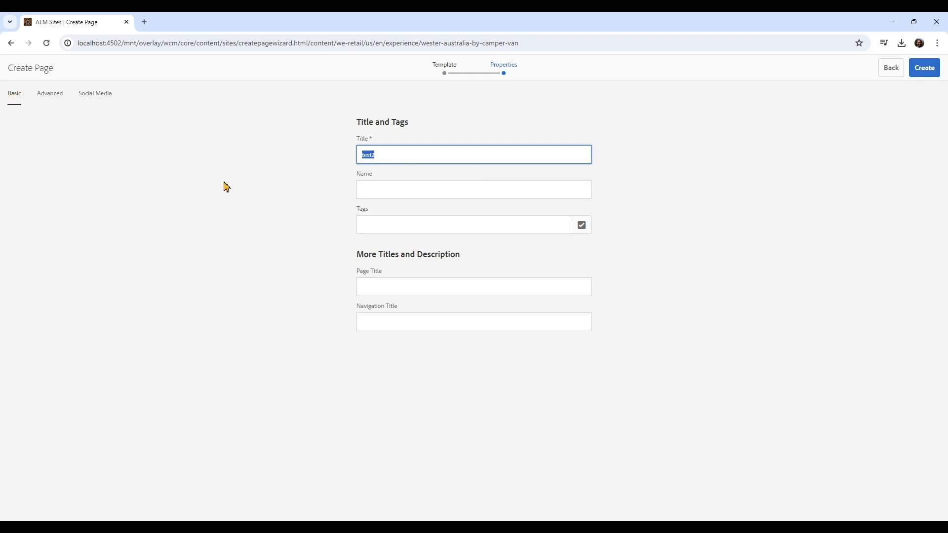
mouse_move(230, 184)
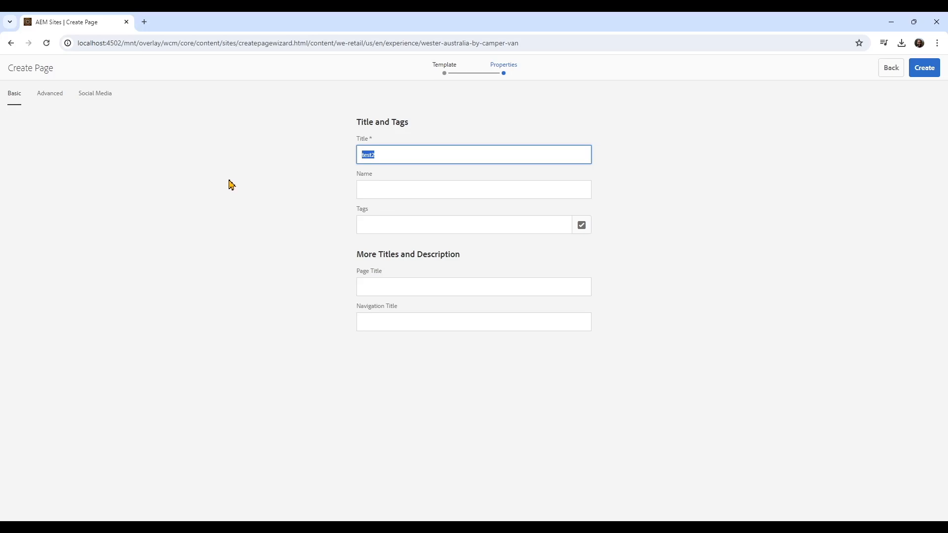
mouse_move(363, 218)
text(test2)
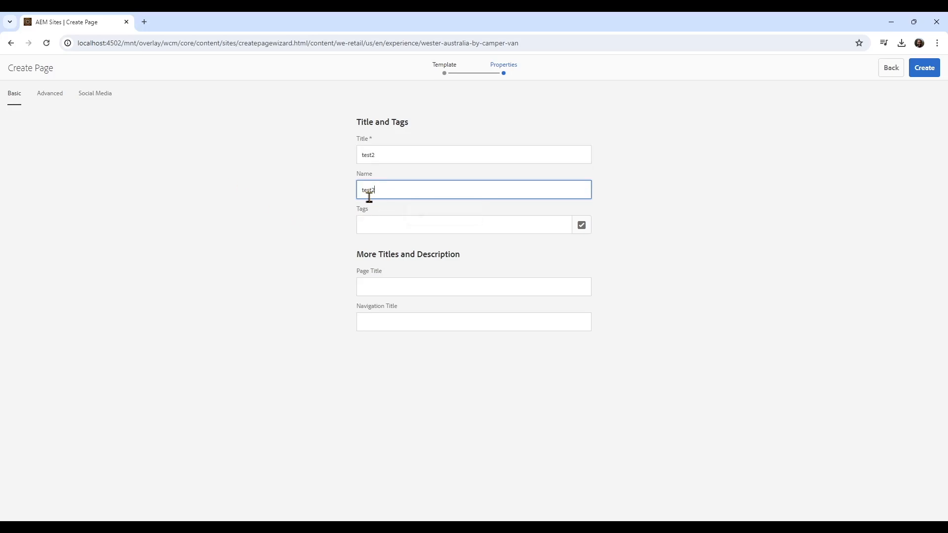
mouse_move(389, 244)
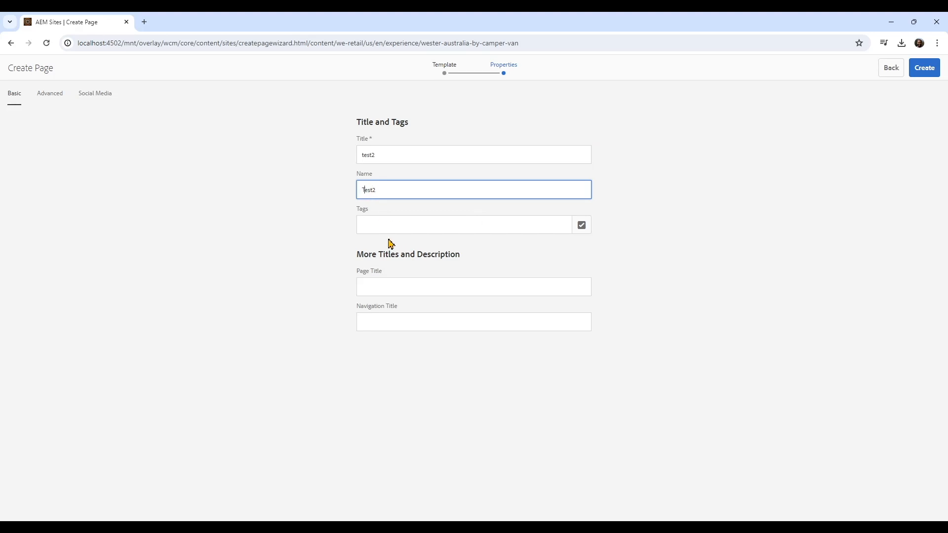
click(464, 224)
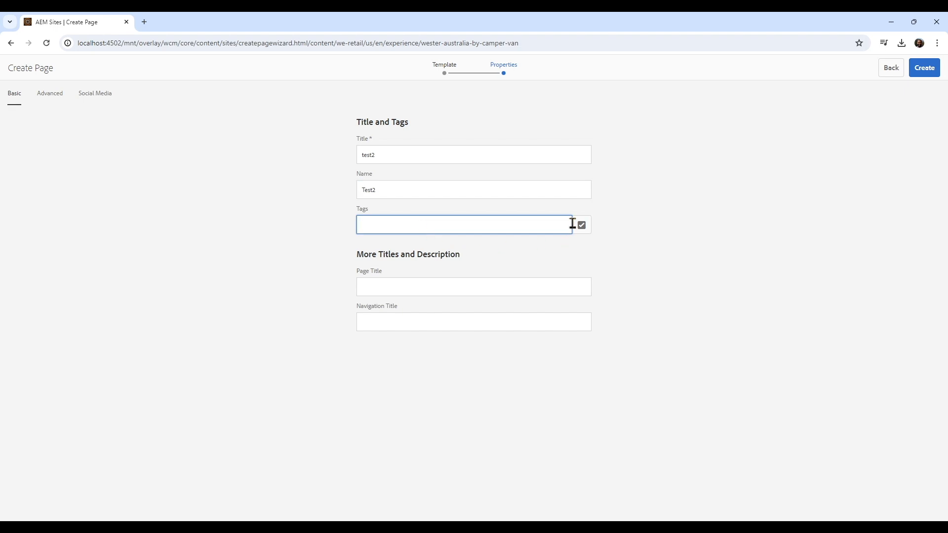
Browse the tag picker and select the We.Retail : Activity / Other tag
click(581, 225)
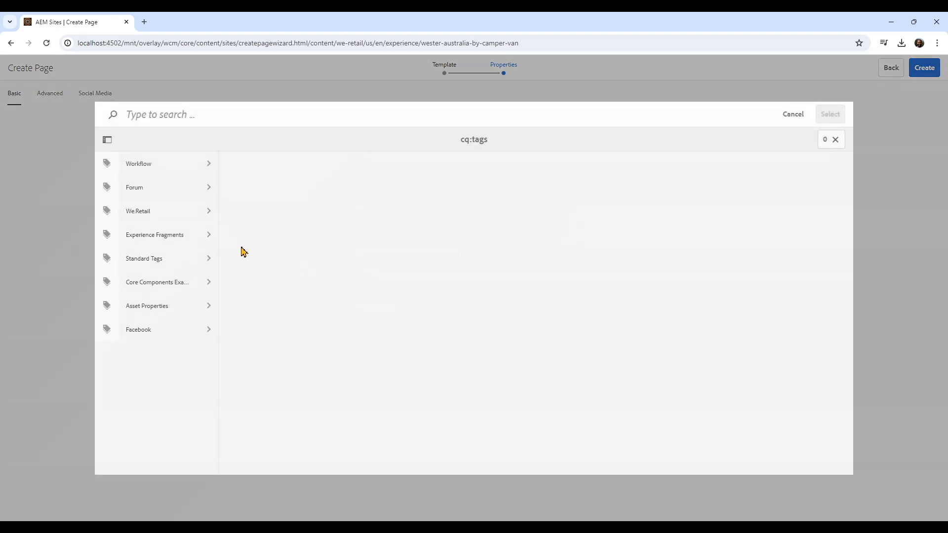
click(154, 234)
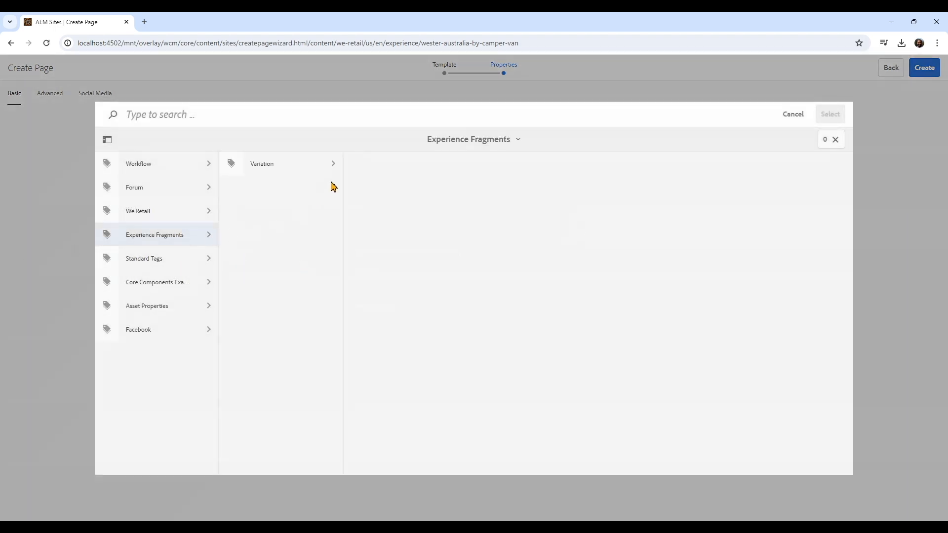
click(272, 163)
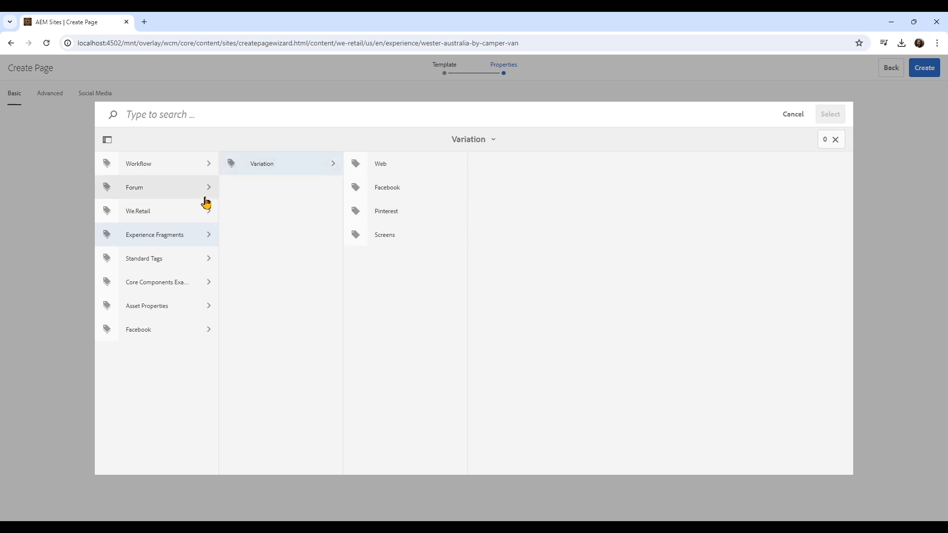
mouse_move(194, 321)
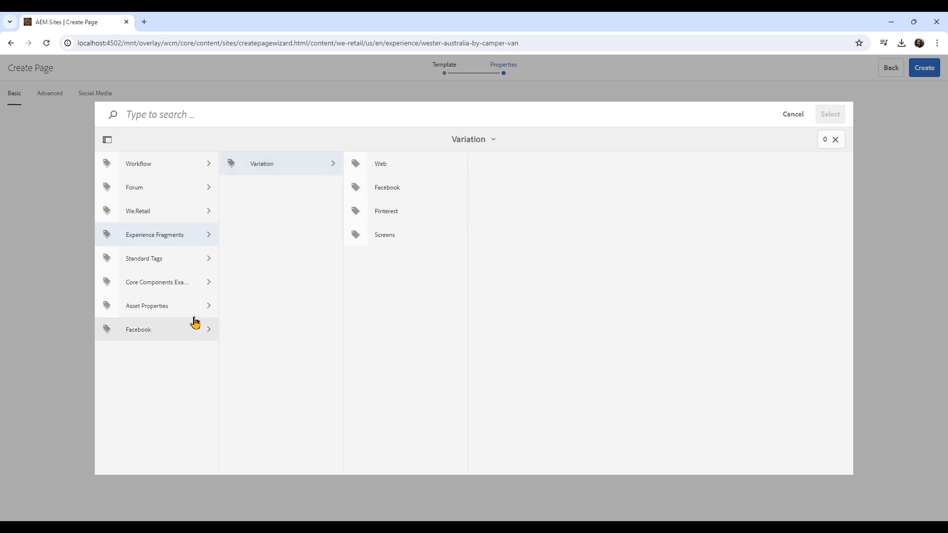
mouse_move(210, 220)
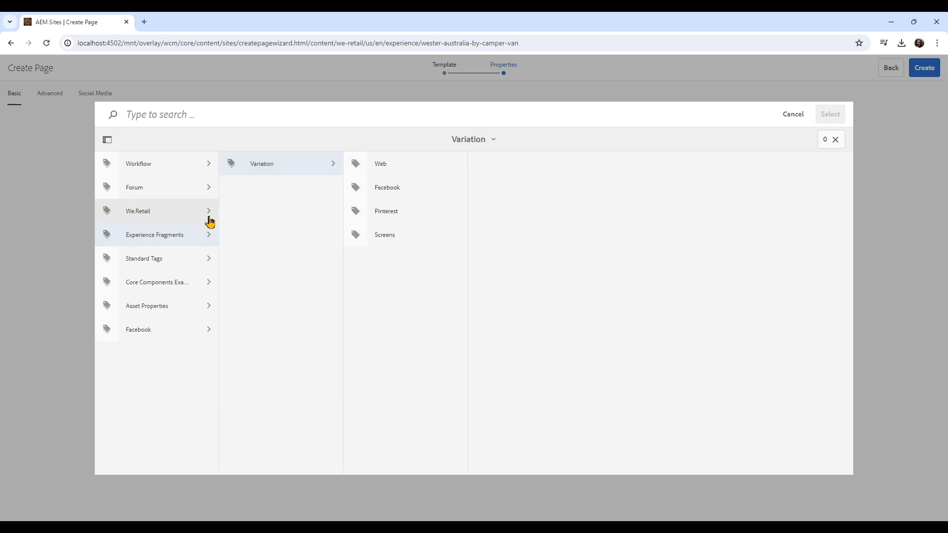
click(138, 211)
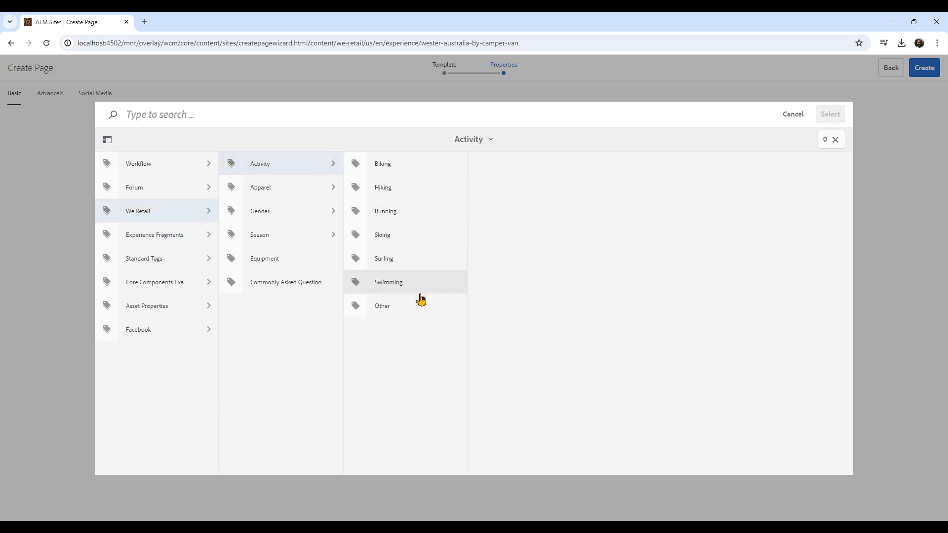
mouse_move(374, 284)
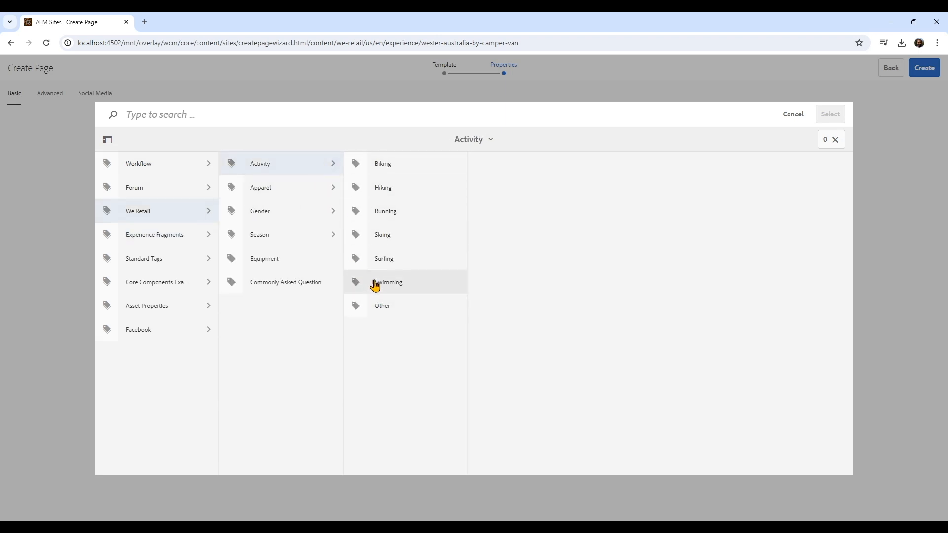
mouse_move(424, 243)
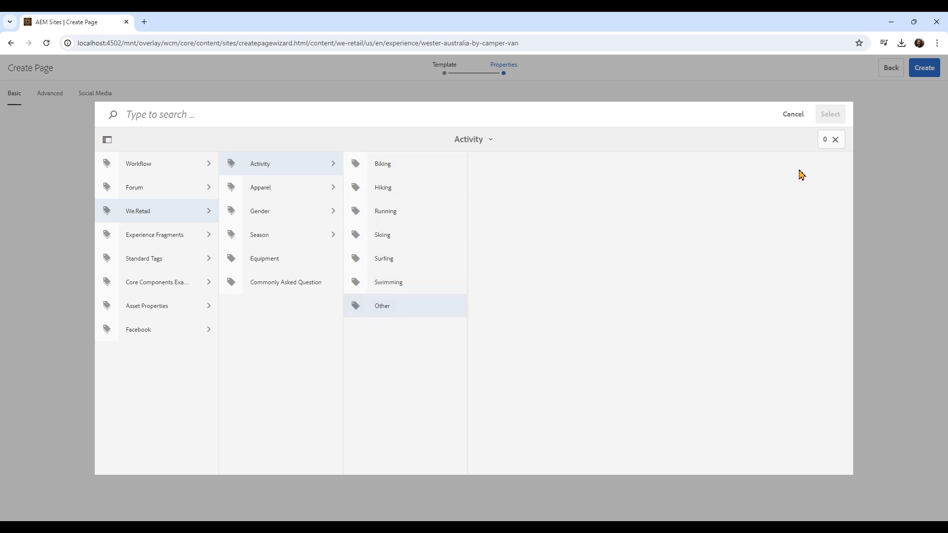
click(356, 305)
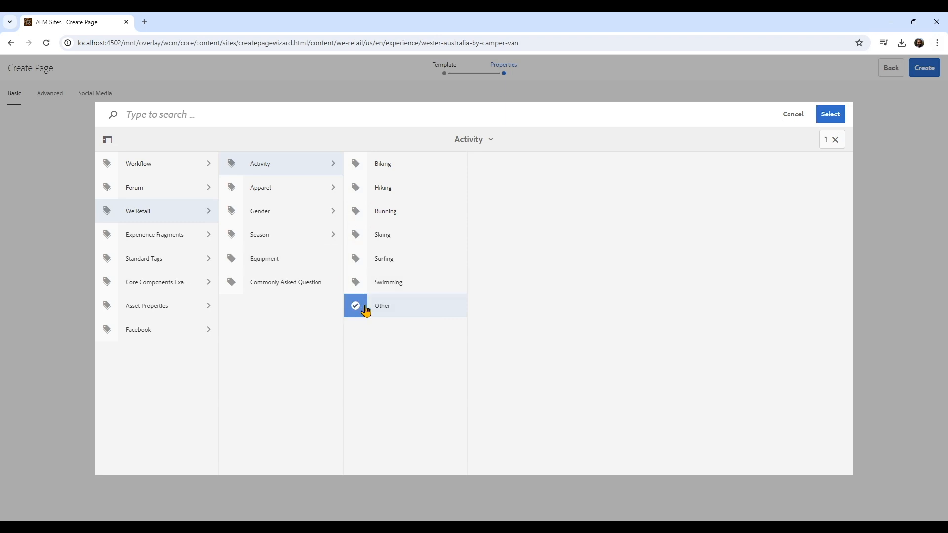
click(830, 114)
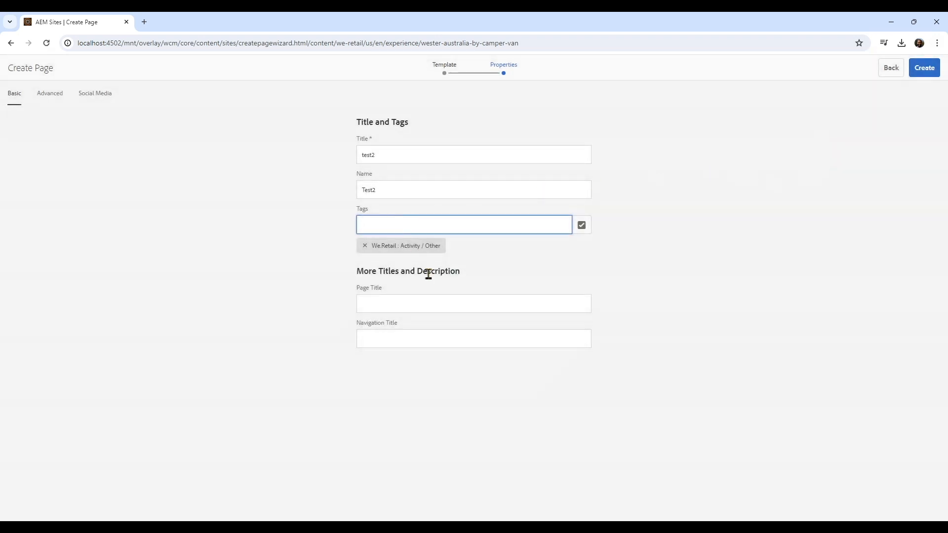
mouse_move(501, 236)
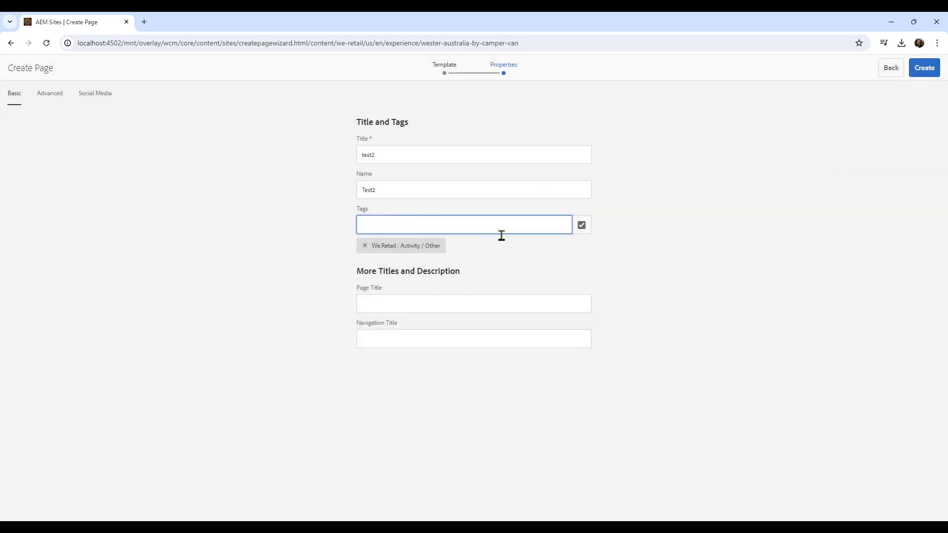
Enter 'Test 2' as the Page Title and create the page
text(Test)
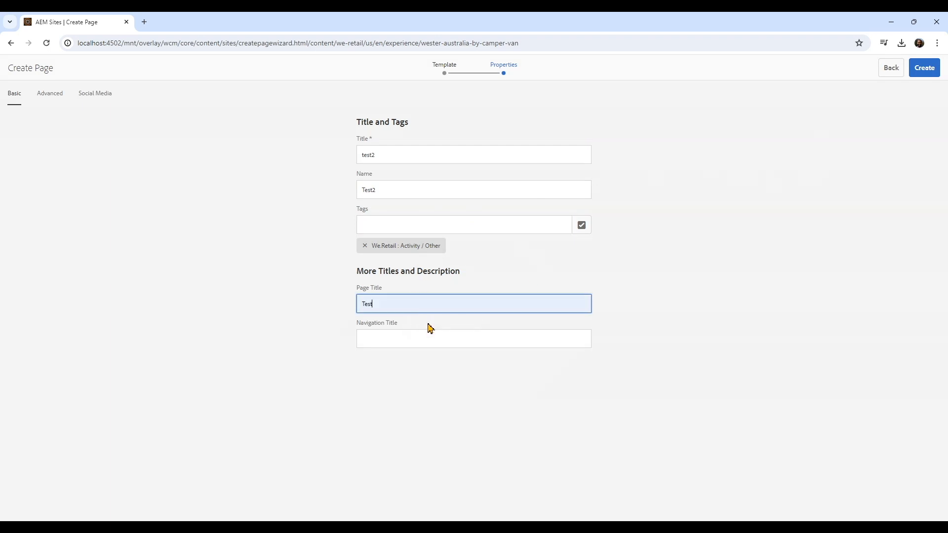
text(2)
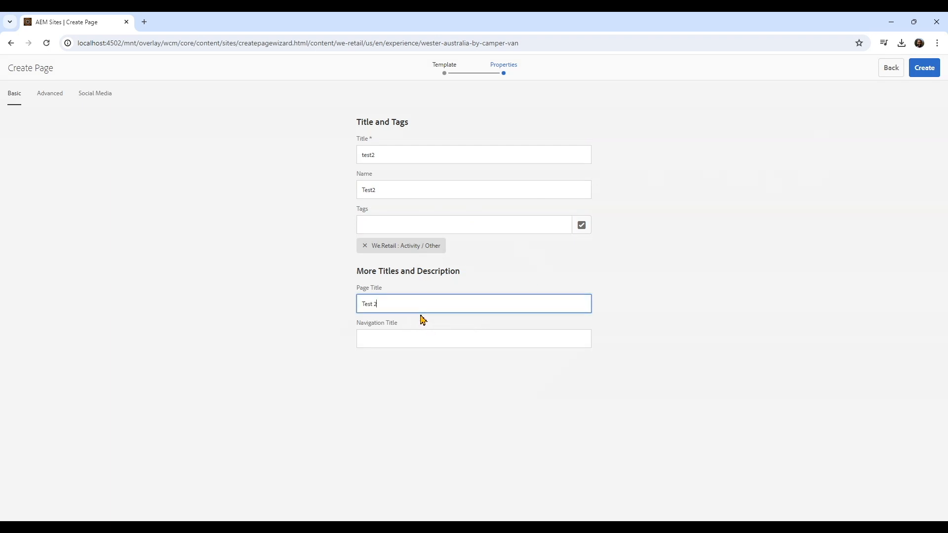
click(924, 67)
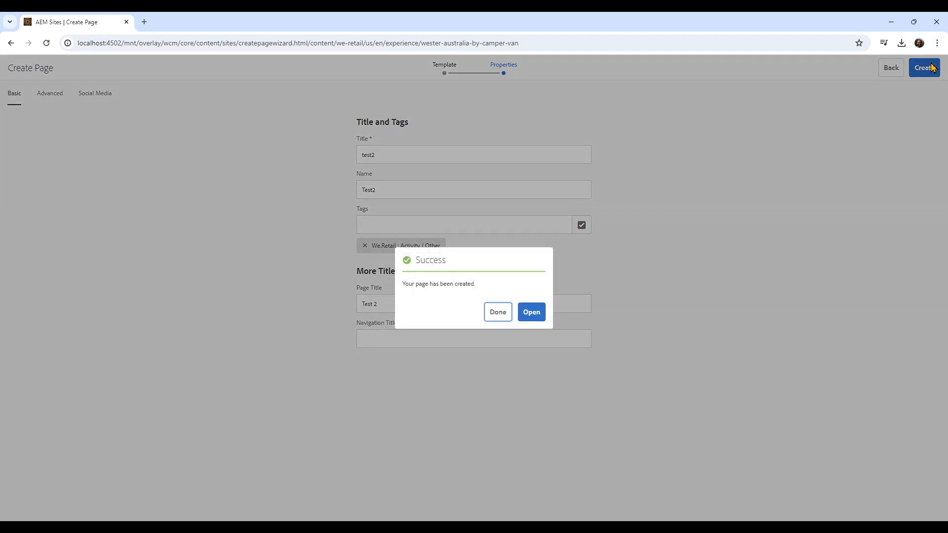
Open the new Test2 page from the Success dialog and scroll down its content
click(530, 312)
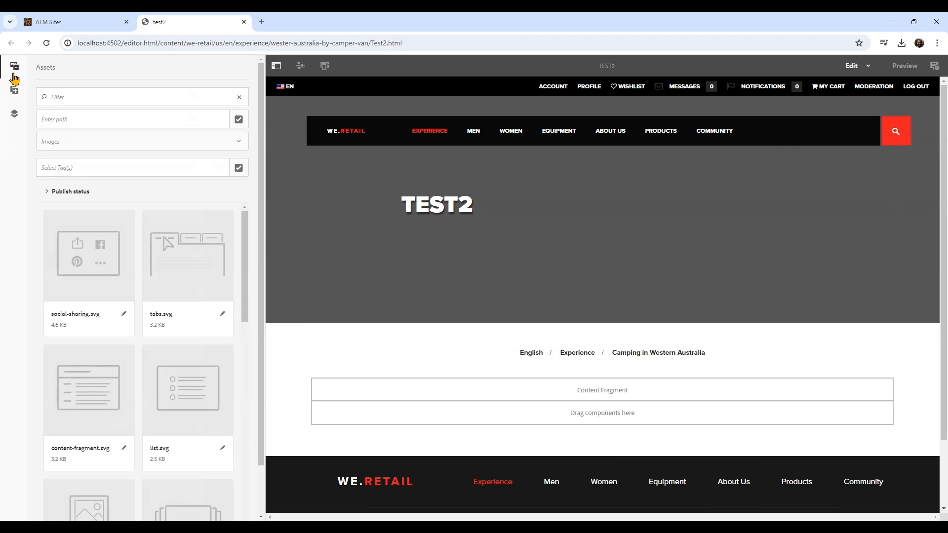
mouse_move(907, 233)
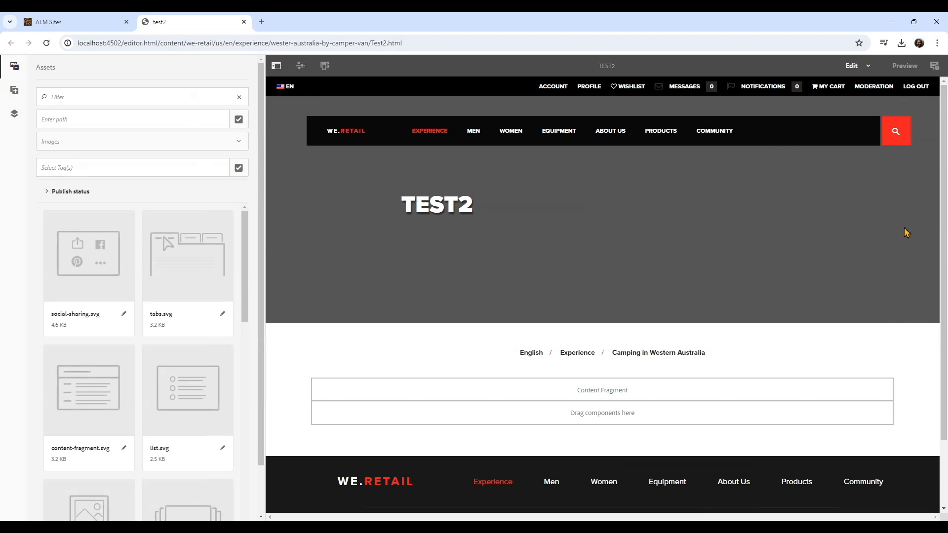
scroll(down, 3)
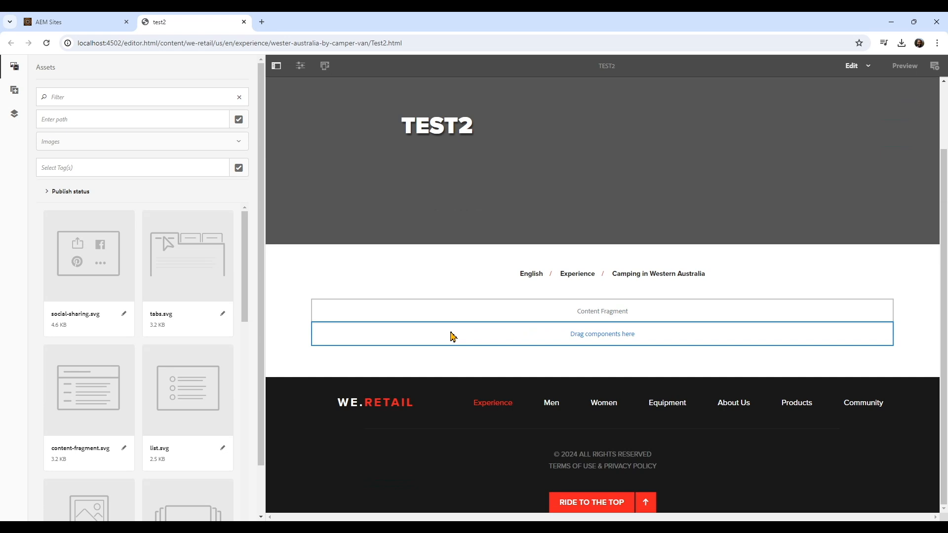
mouse_move(608, 340)
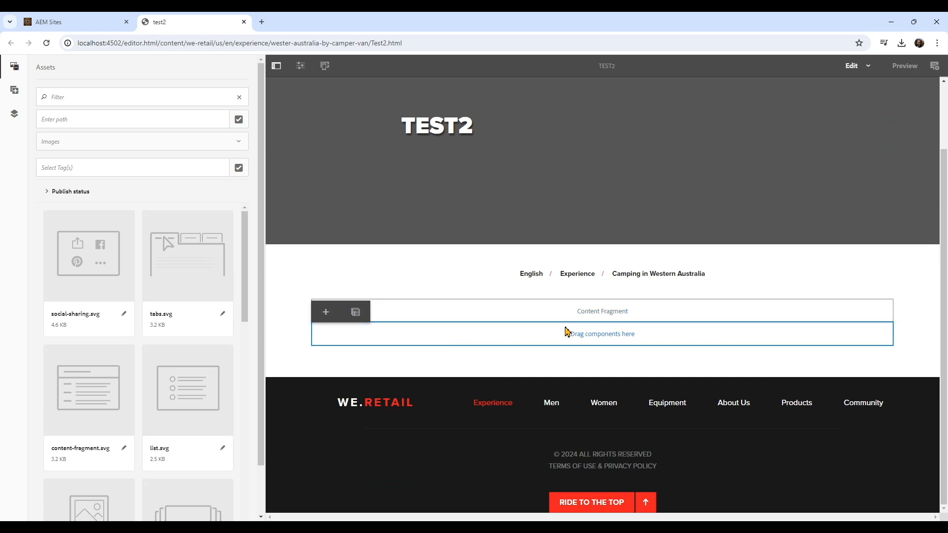
click(603, 310)
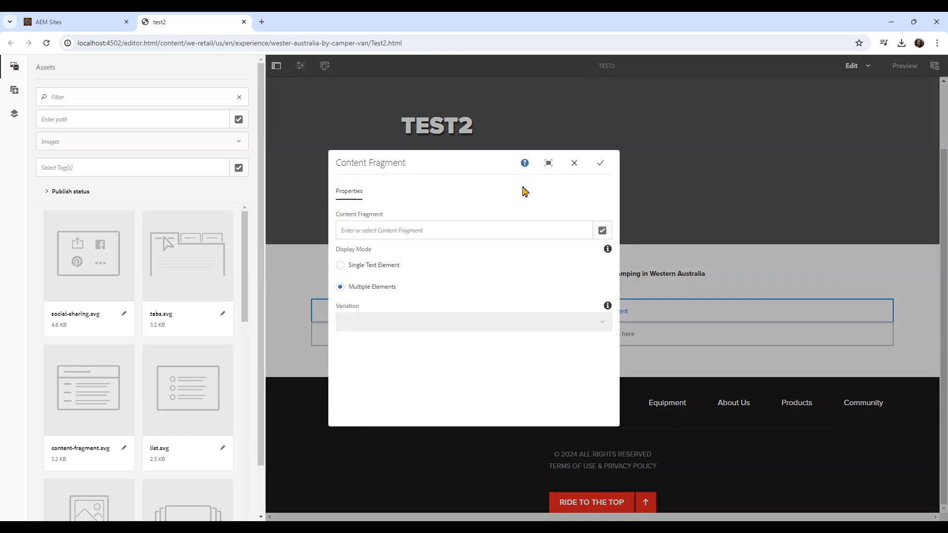
click(574, 163)
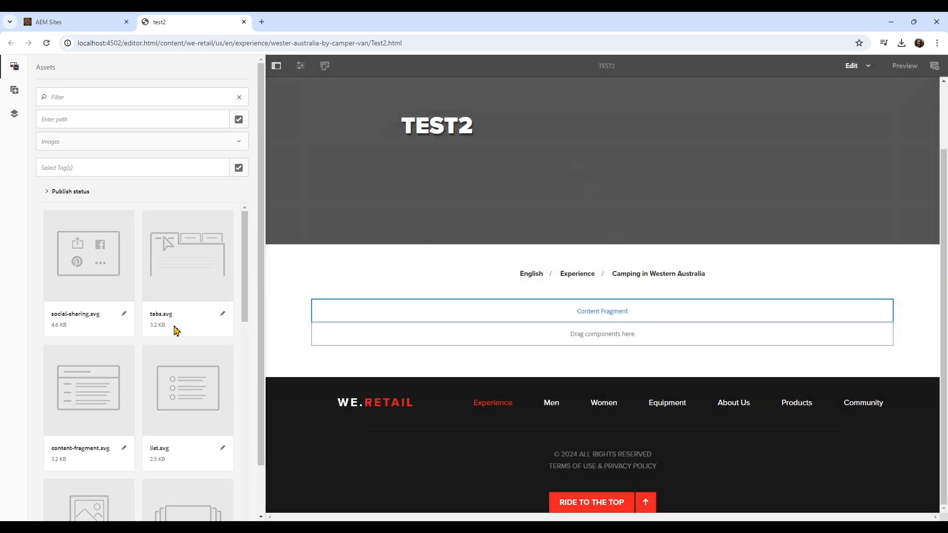
Select the empty container below the Content Fragment and show the Components panel
click(602, 334)
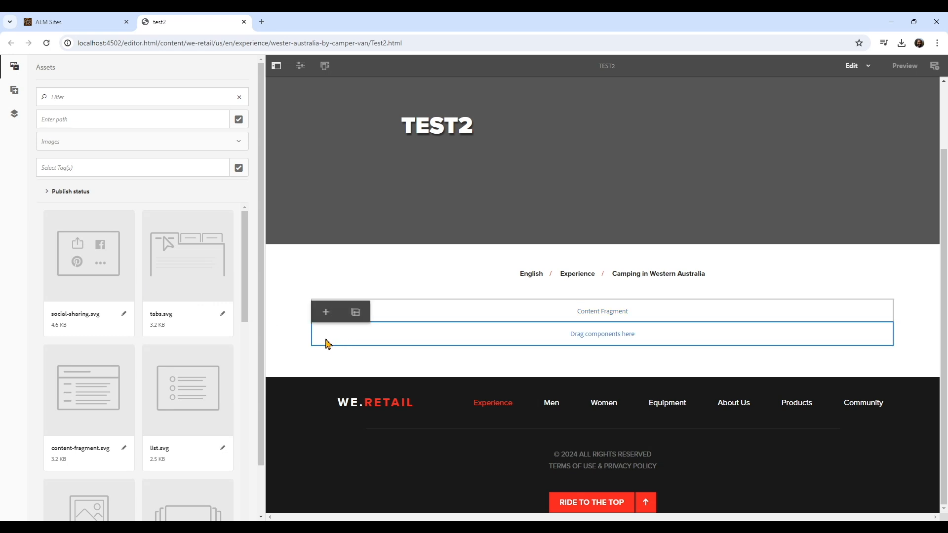
mouse_move(14, 67)
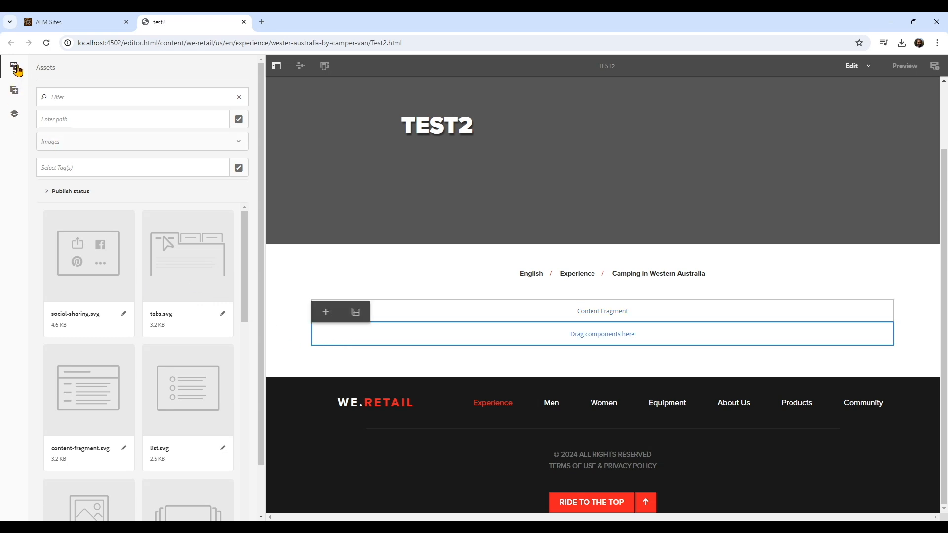
mouse_move(22, 100)
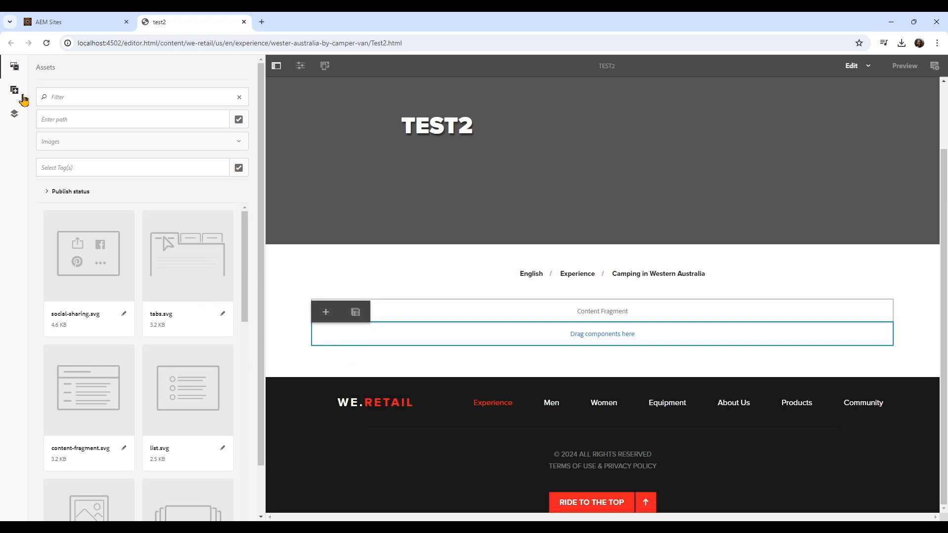
mouse_move(14, 114)
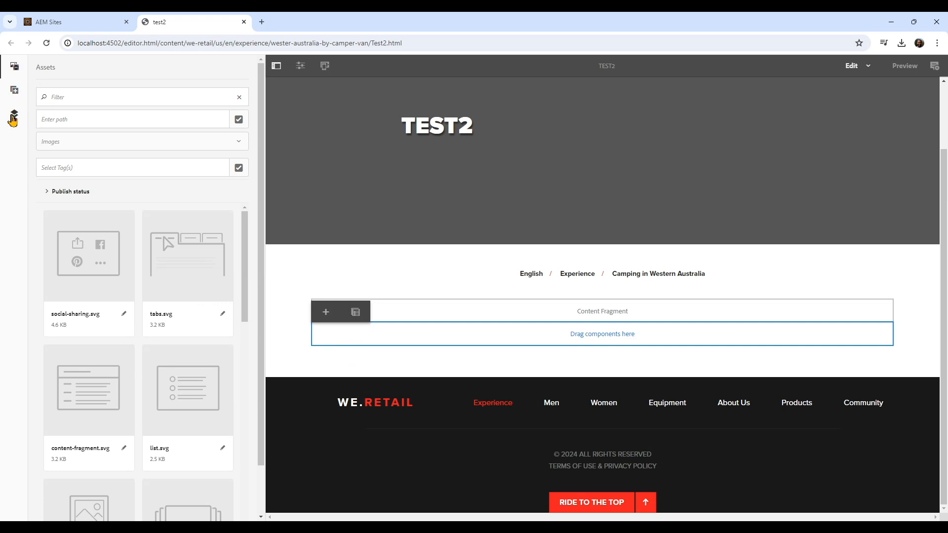
mouse_move(14, 116)
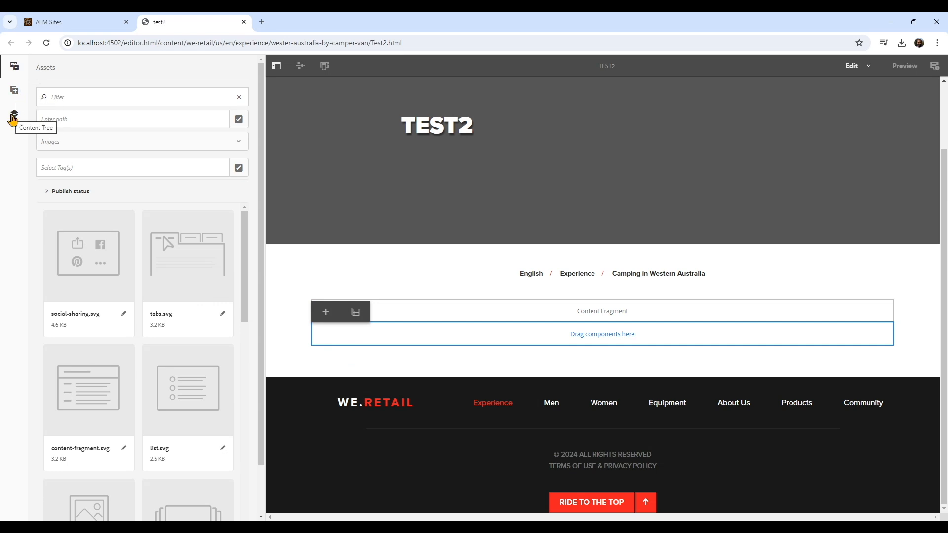
click(14, 90)
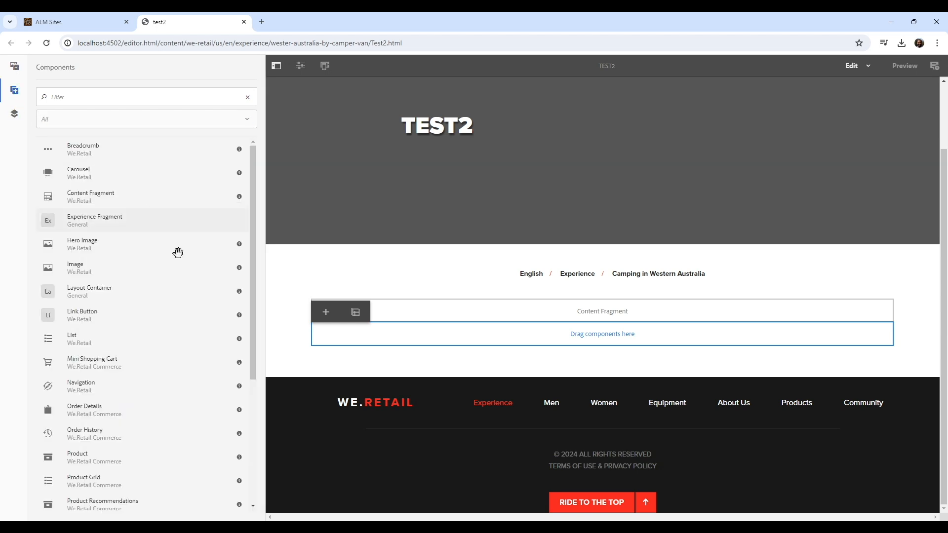
mouse_move(133, 196)
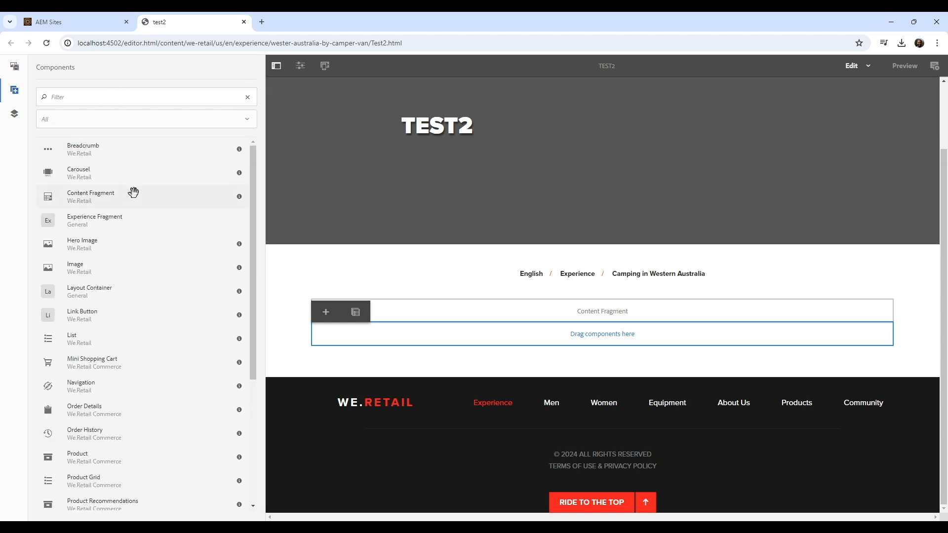
scroll(down, 3)
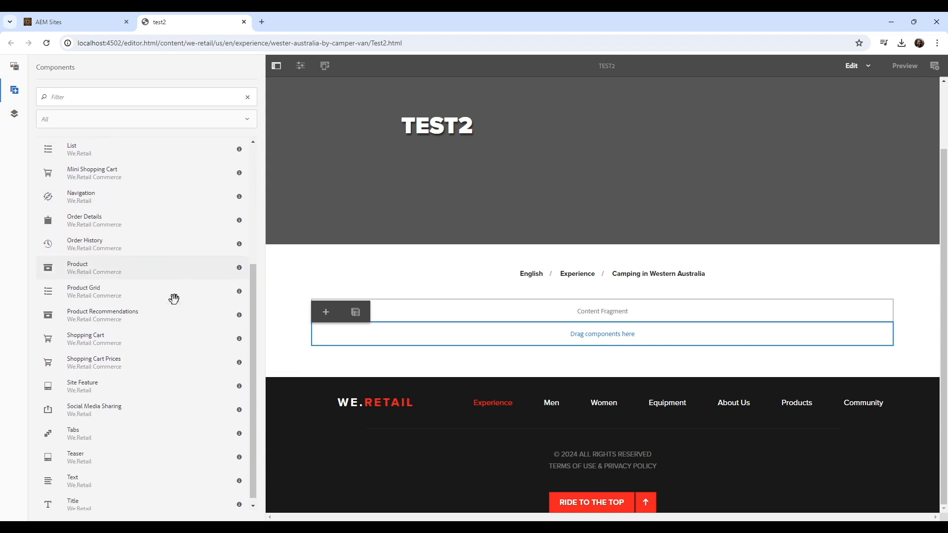
scroll(up, 3)
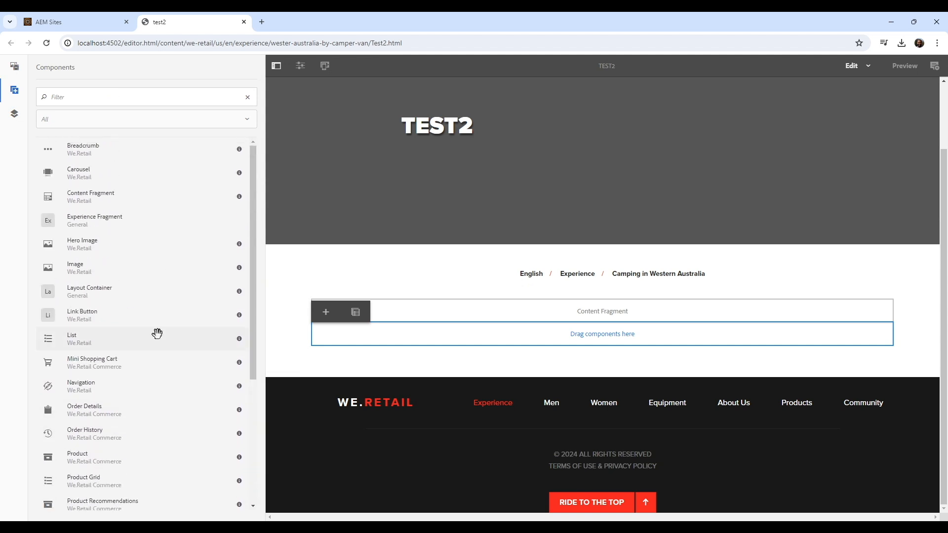
mouse_move(124, 221)
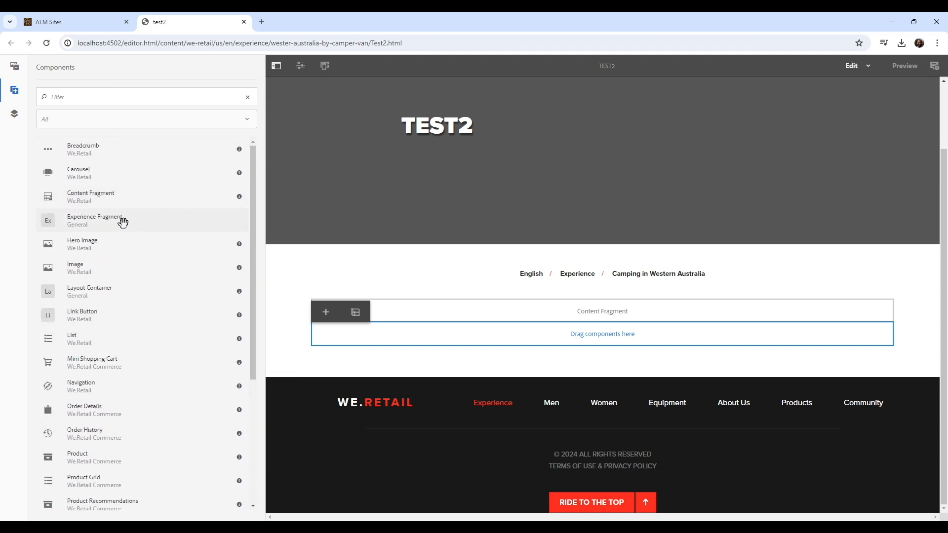
mouse_move(101, 164)
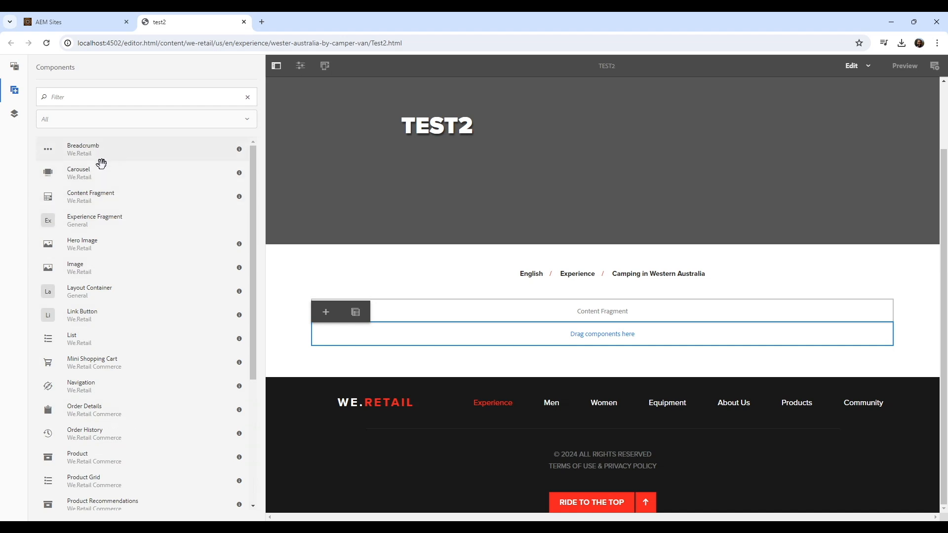
mouse_move(165, 243)
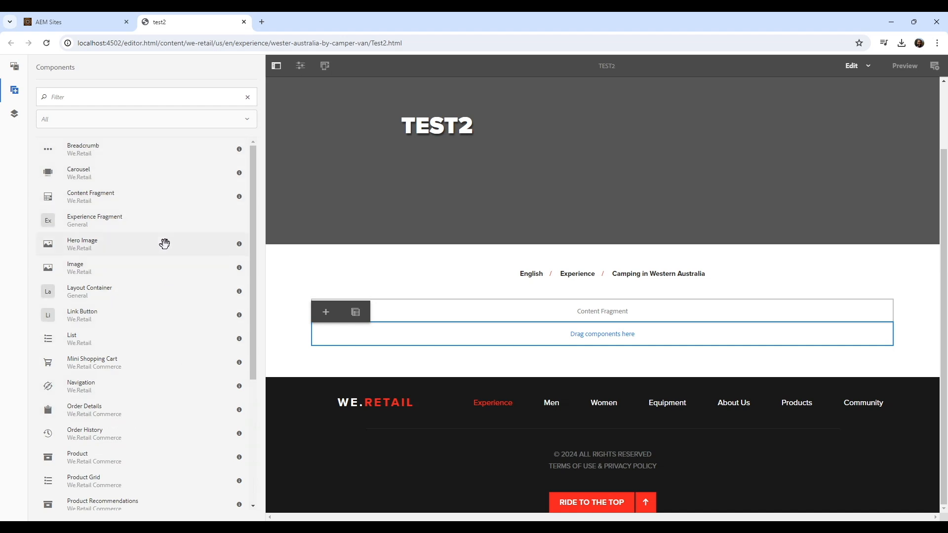
mouse_move(99, 148)
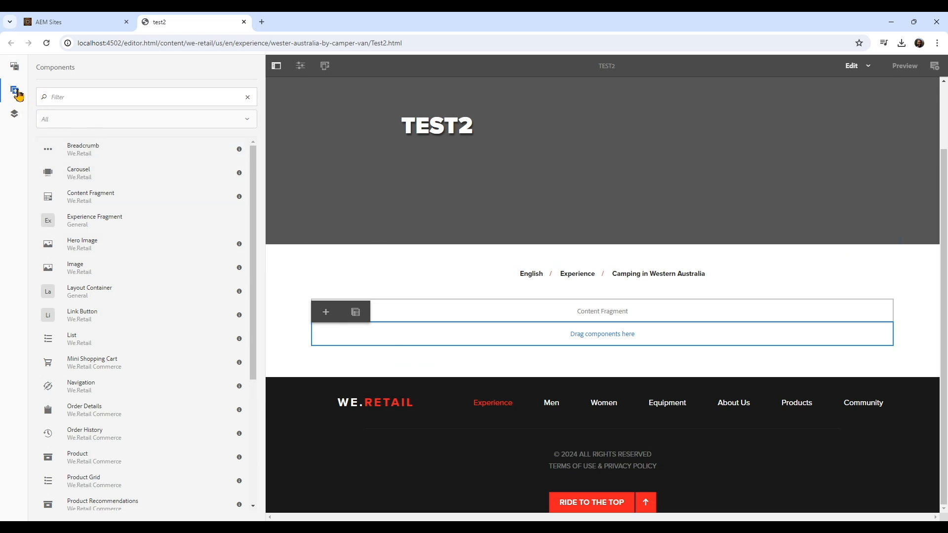
Insert a Carousel component into the layout container beneath the Content Fragment
click(325, 312)
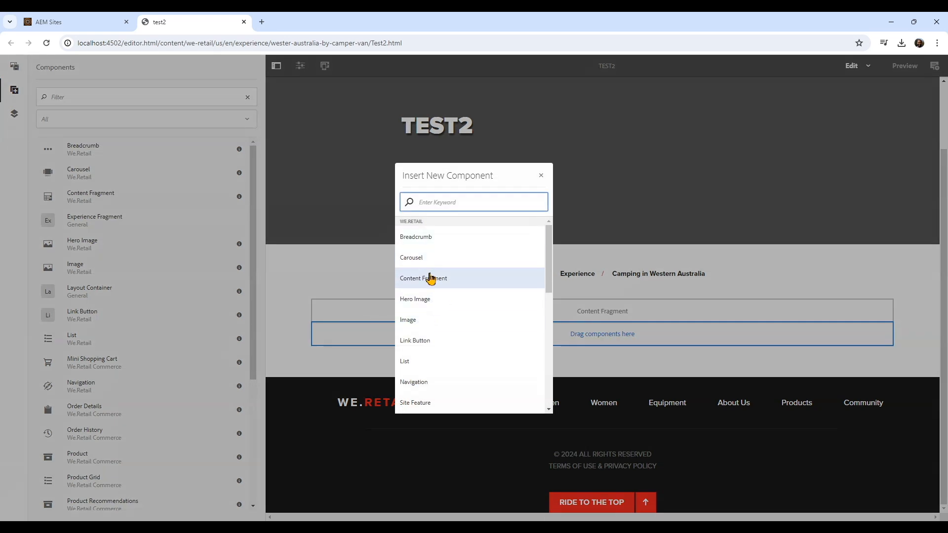
mouse_move(200, 236)
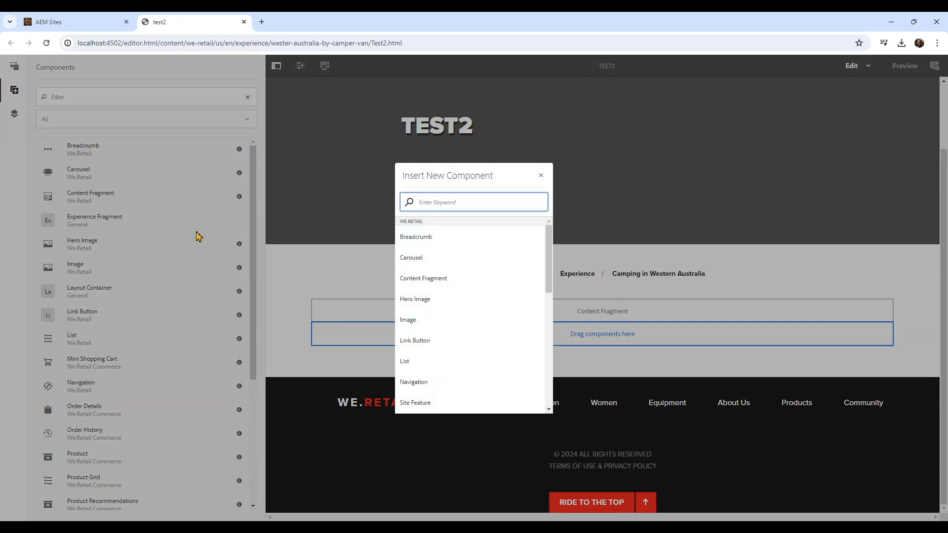
mouse_move(456, 278)
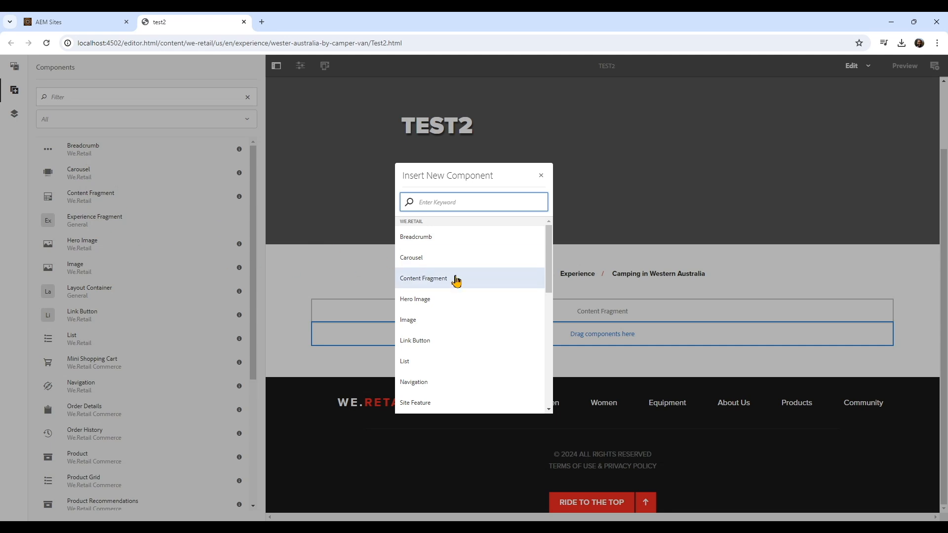
scroll(down, 3)
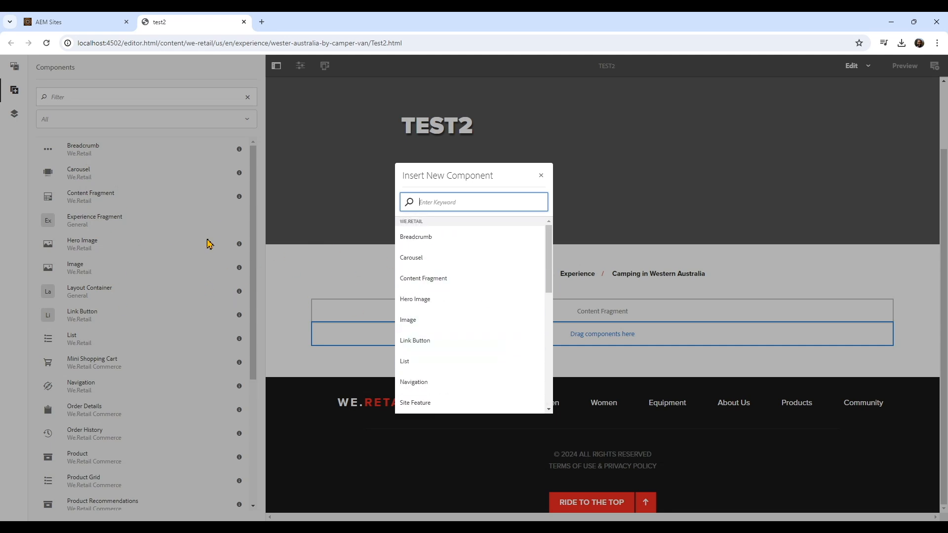
mouse_move(547, 200)
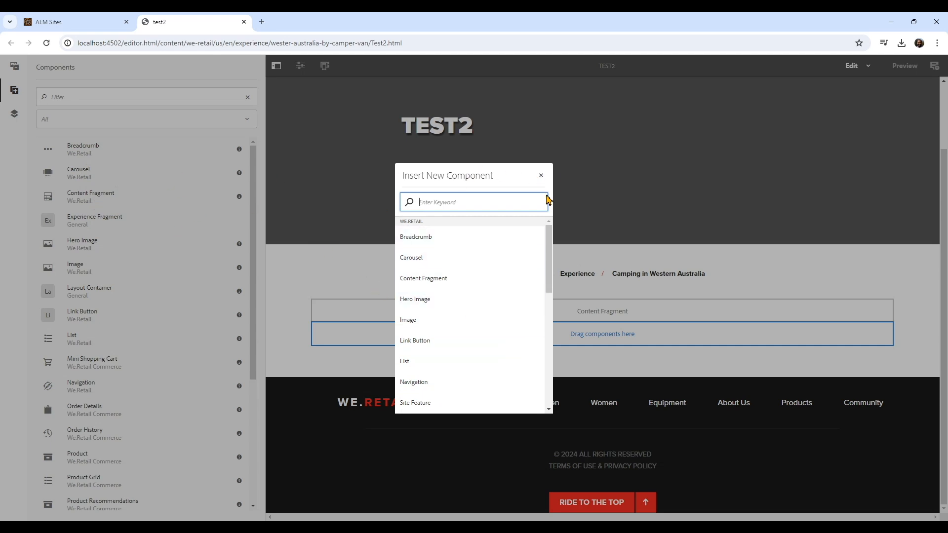
mouse_move(431, 259)
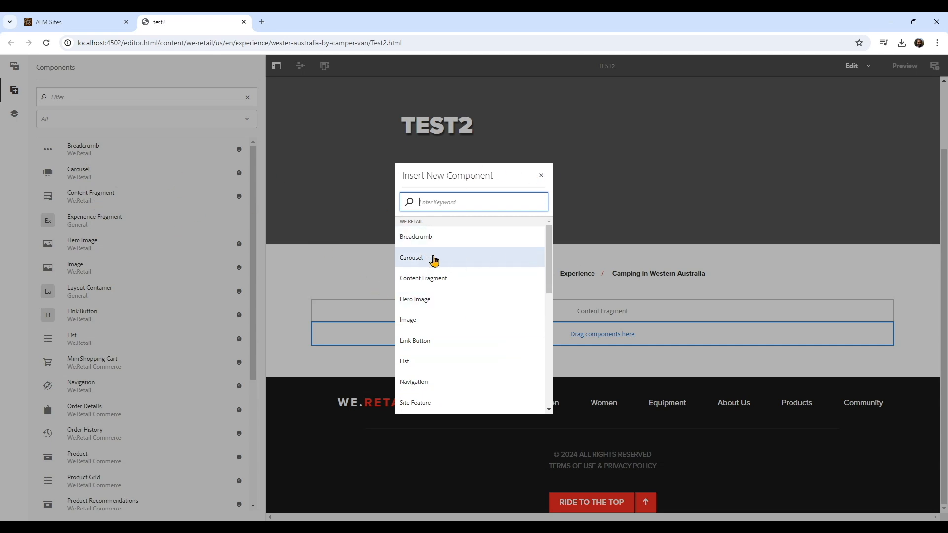
click(540, 175)
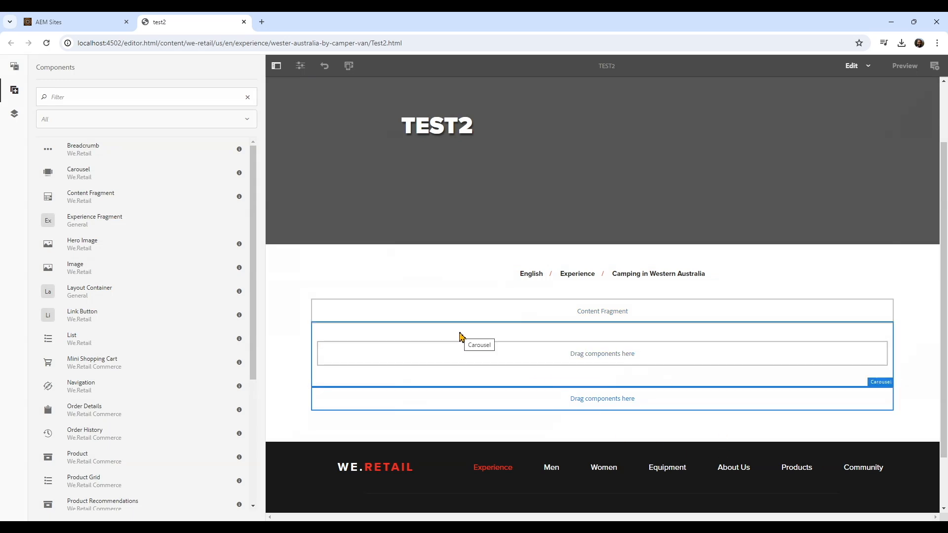
mouse_move(793, 333)
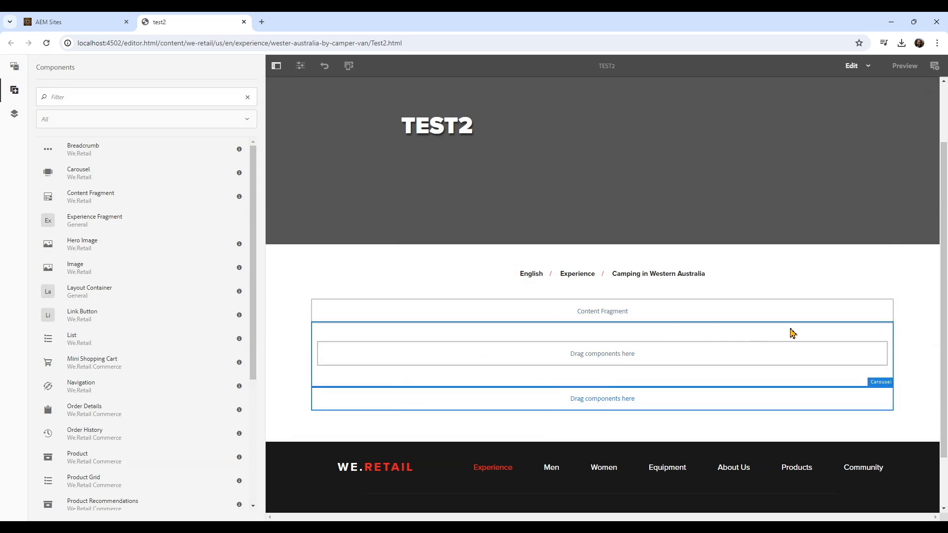
mouse_move(881, 385)
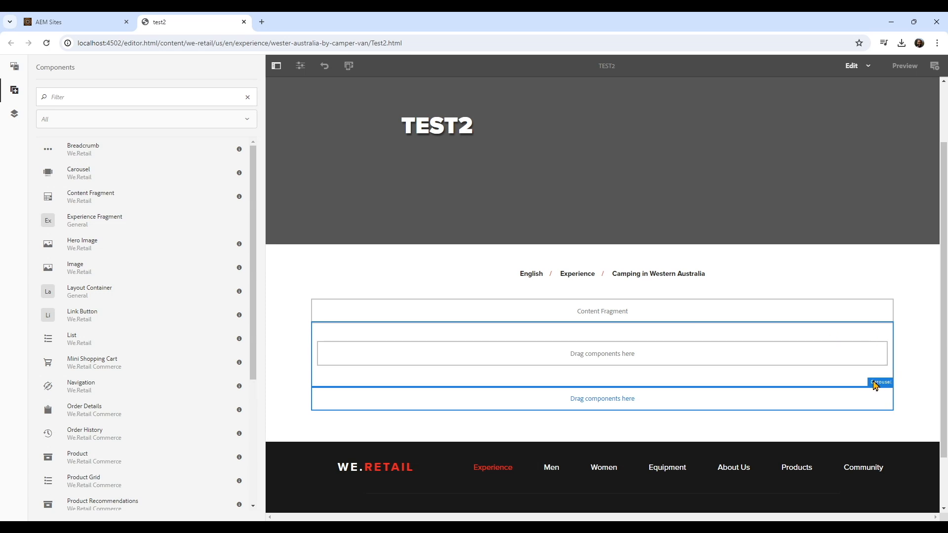
mouse_move(331, 339)
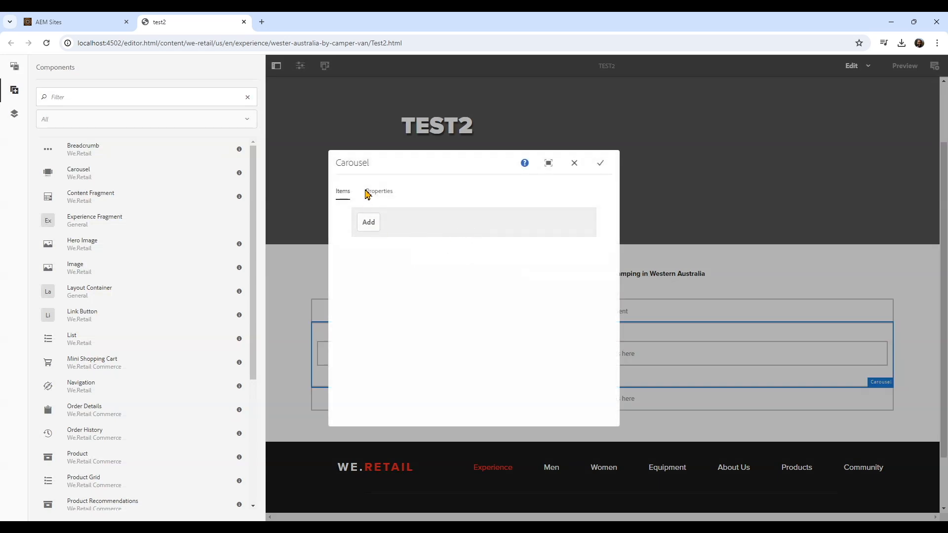
Add an Image component, found by searching 'imag', as the Carousel's first item
click(368, 222)
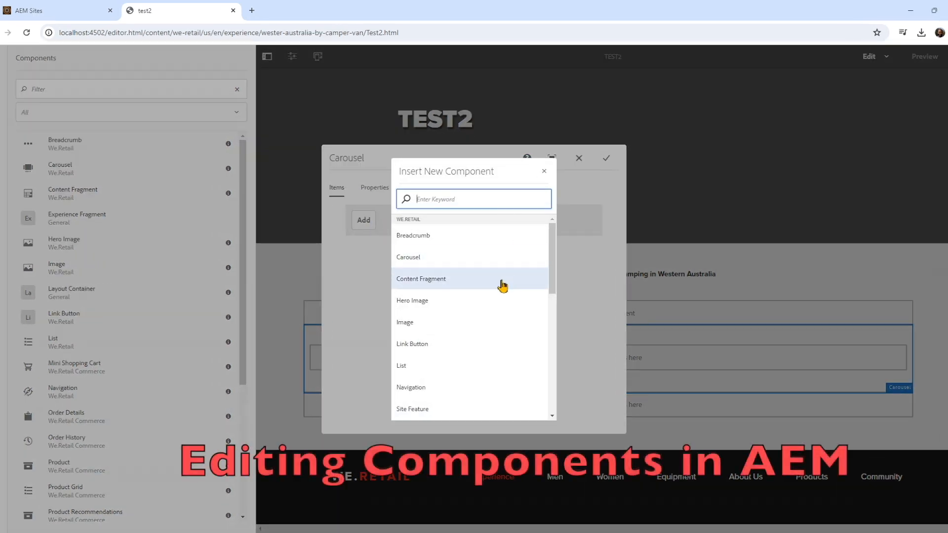
text(image)
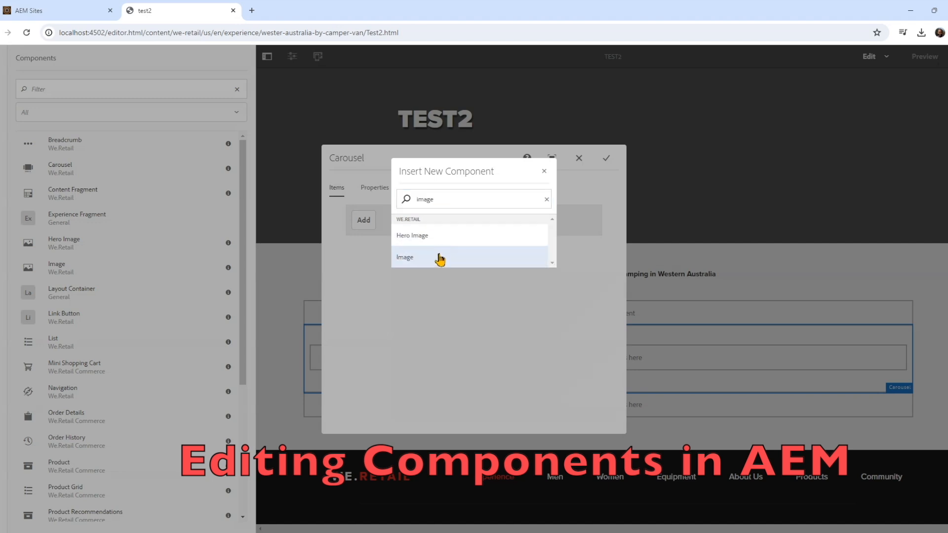
click(405, 257)
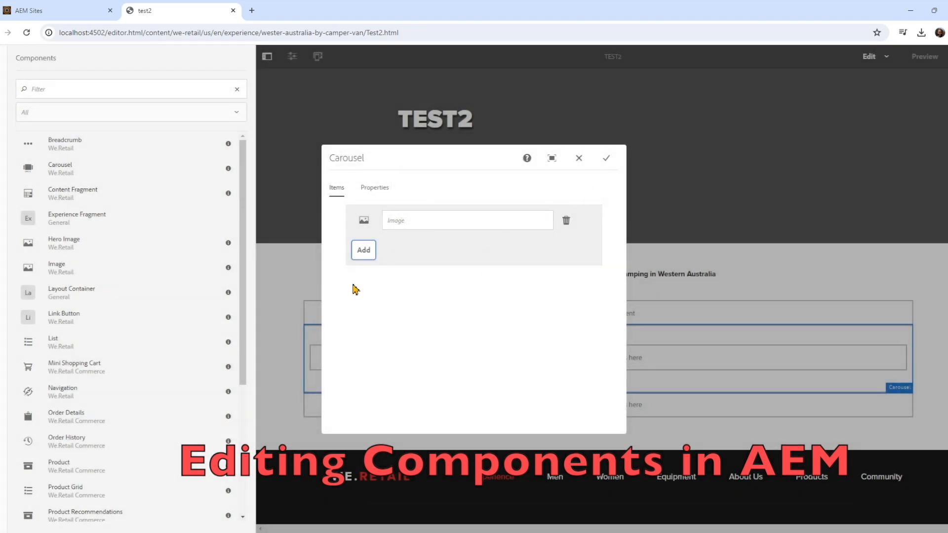